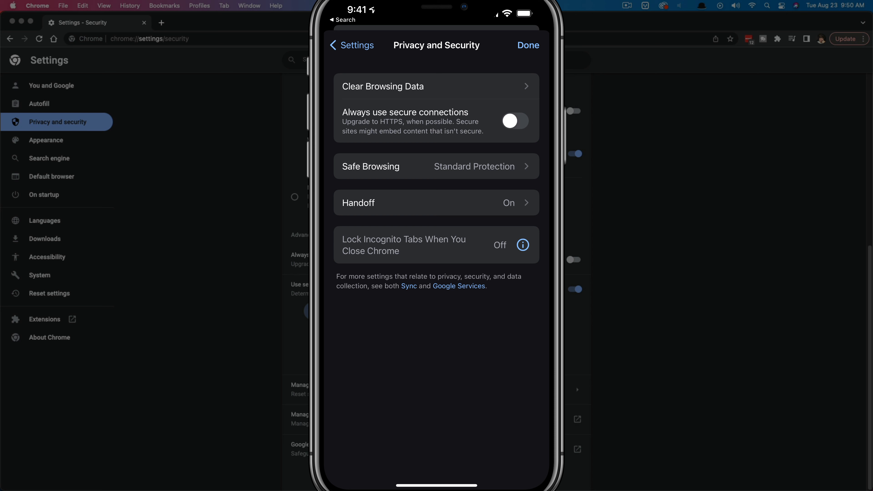
Show the Safe Browsing protection options on the iOS Privacy and Security screen
left_click(437, 166)
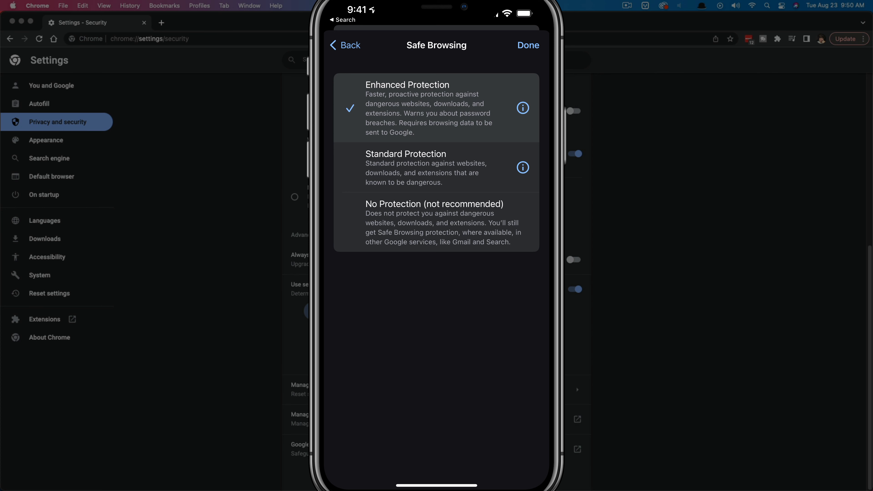
left_click(523, 108)
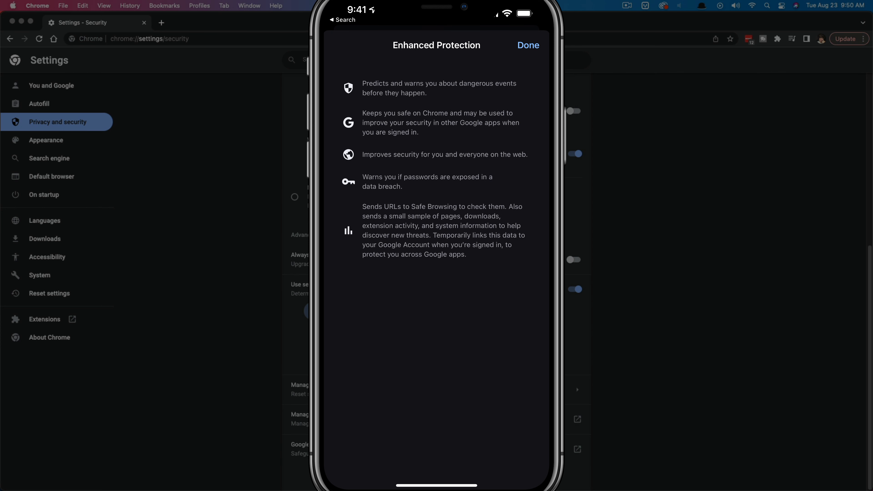
left_click(345, 45)
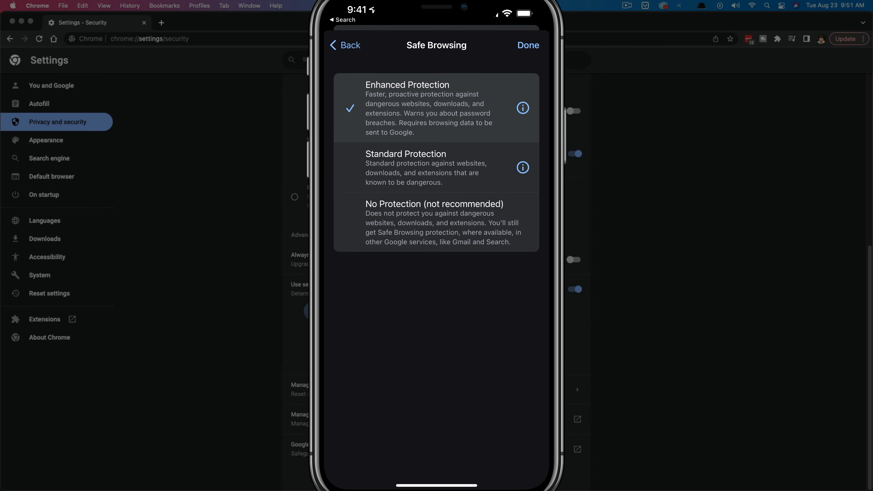
left_click(405, 167)
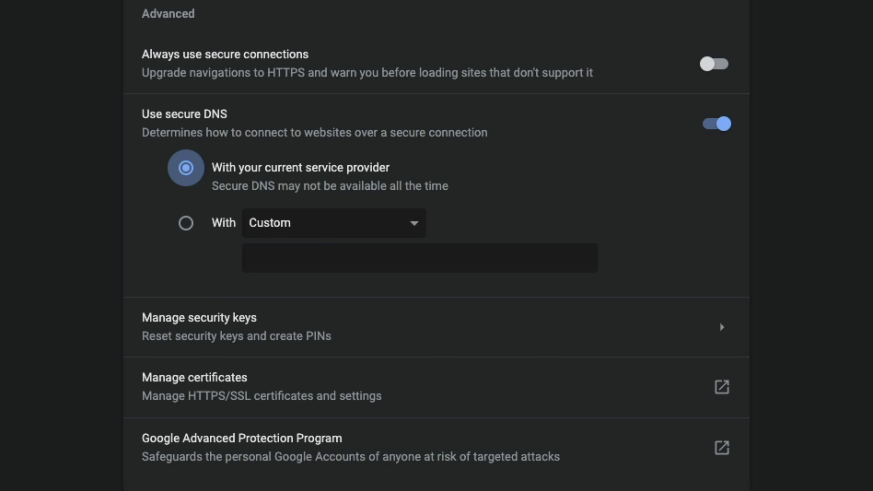
mouse_move(355, 118)
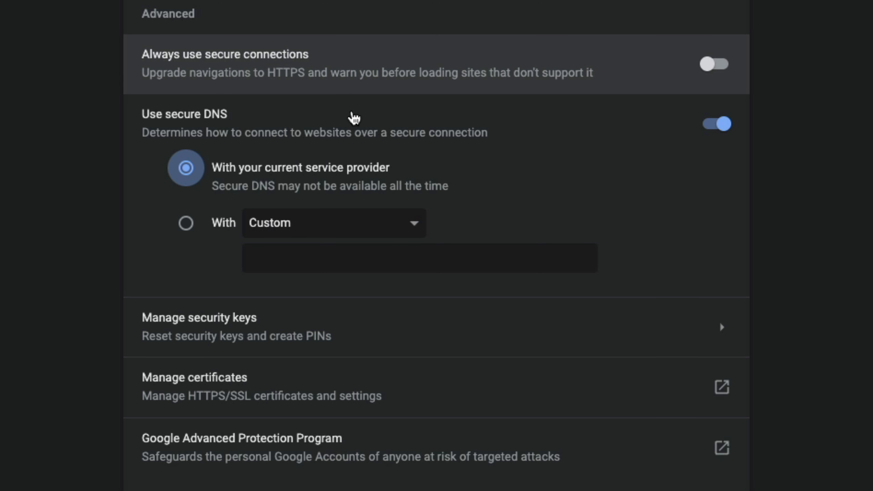
List the secure DNS provider choices, including OpenDNS, Cloudflare and Google
left_click(333, 223)
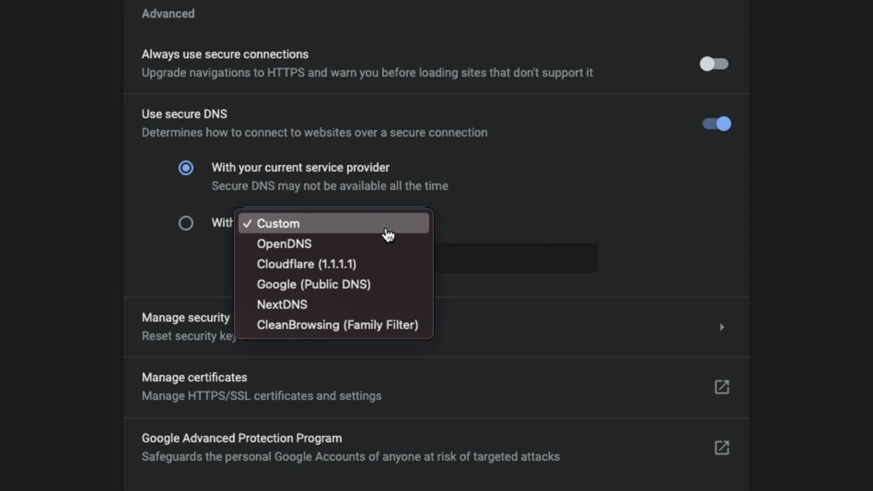
mouse_move(385, 234)
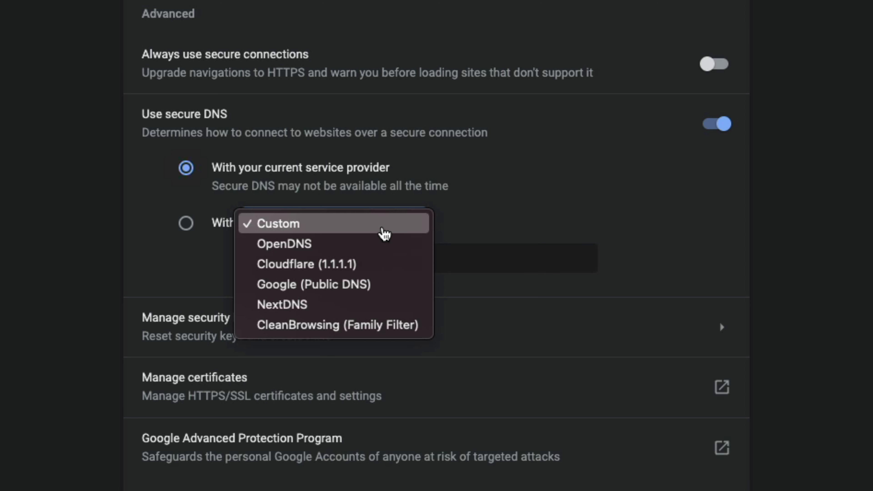
mouse_move(325, 325)
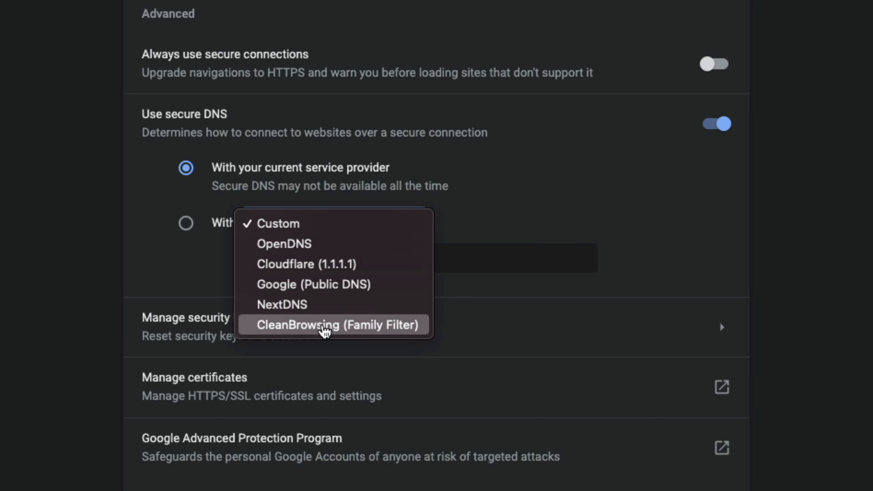
mouse_move(326, 334)
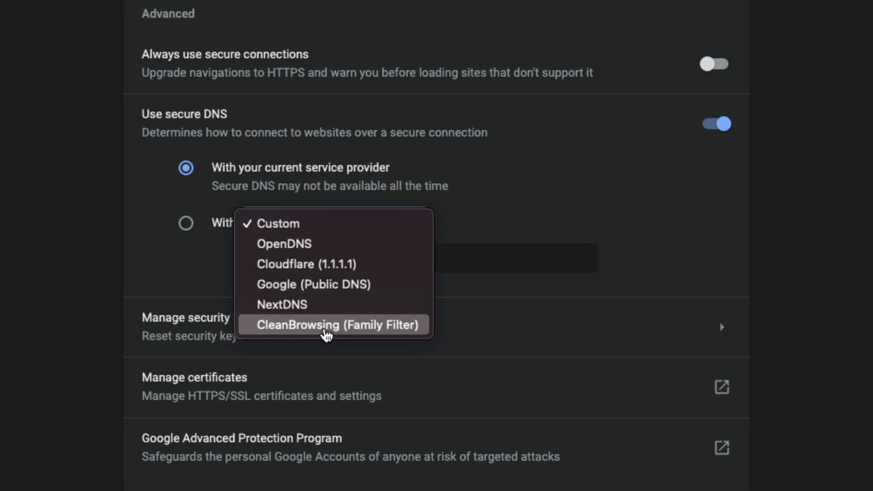
mouse_move(317, 332)
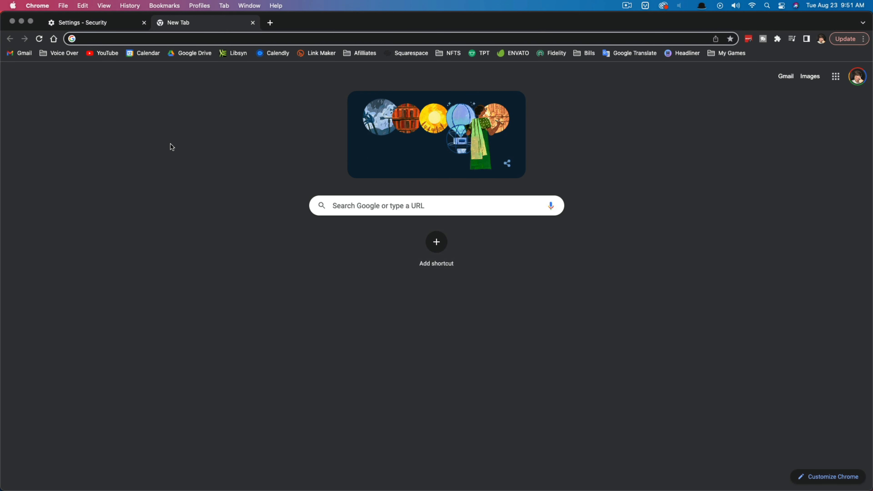
mouse_move(249, 272)
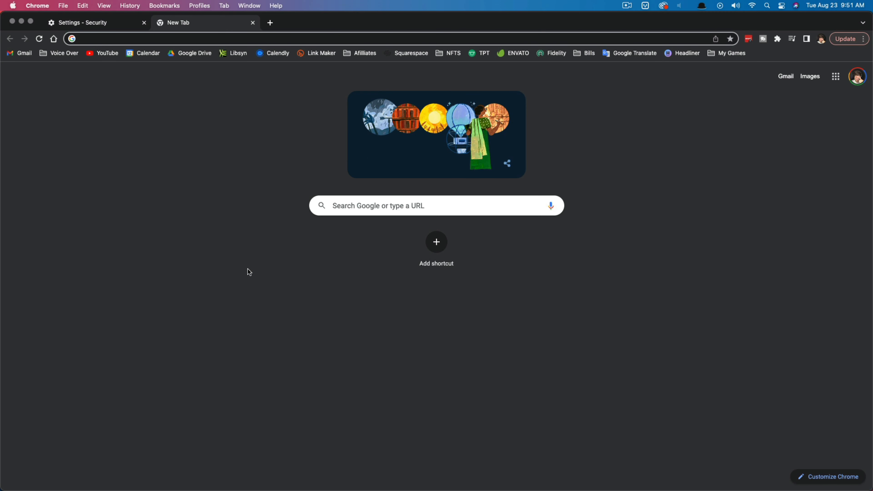
mouse_move(814, 149)
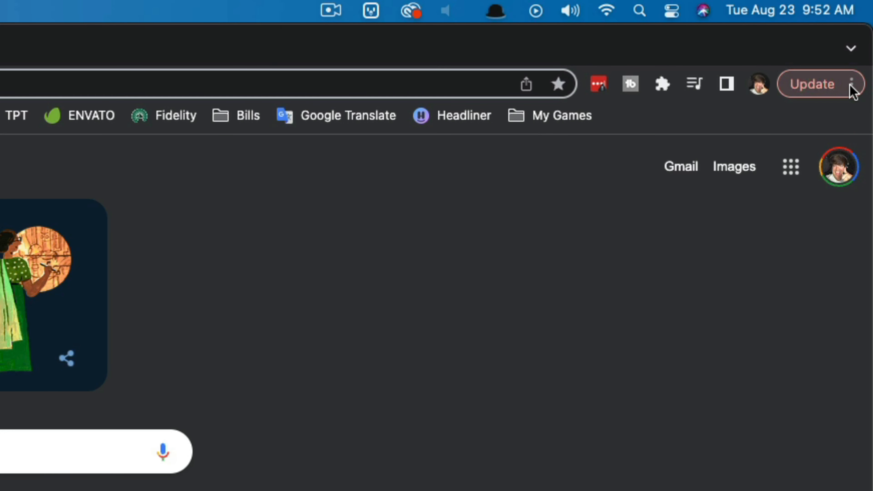
mouse_move(851, 85)
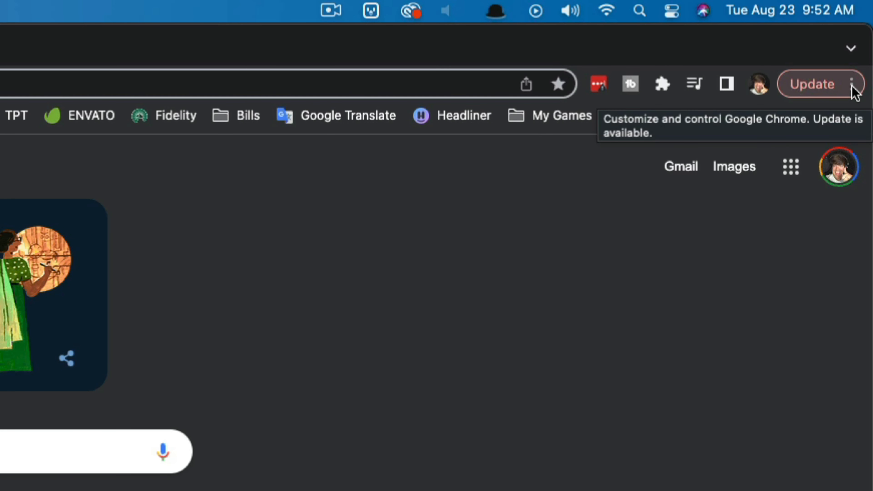
Reach Chrome Settings at the You and Google section via the three-dot menu
left_click(851, 84)
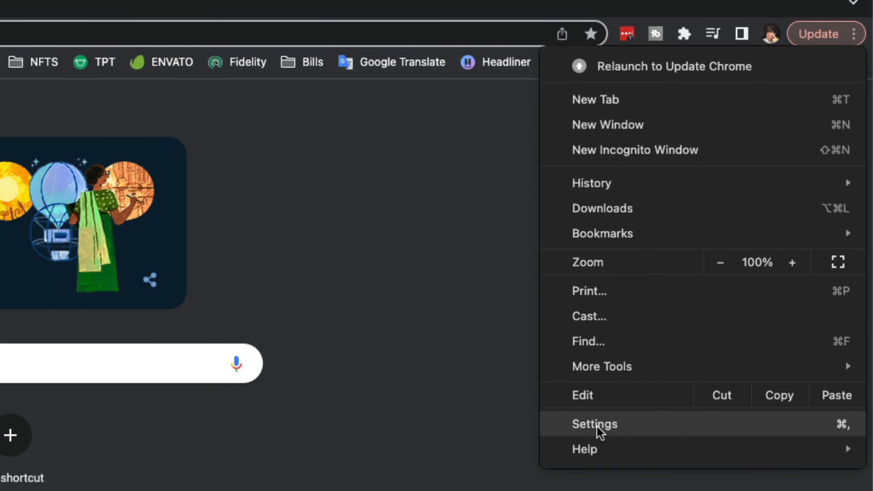
left_click(594, 424)
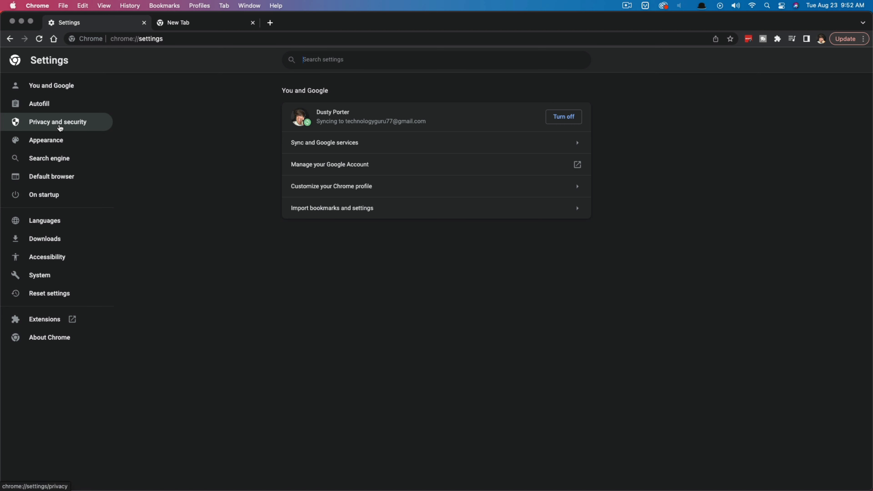
Show the Privacy and security section with safety check, cookies, security and site settings
left_click(57, 122)
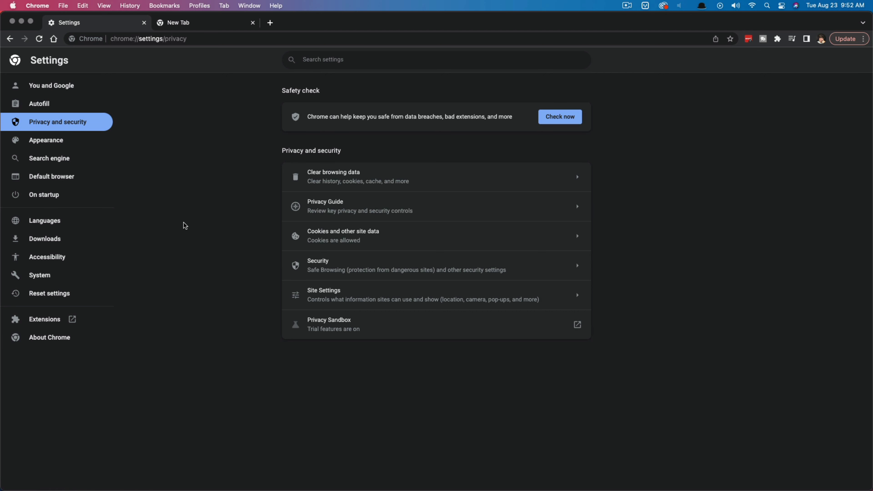
mouse_move(352, 260)
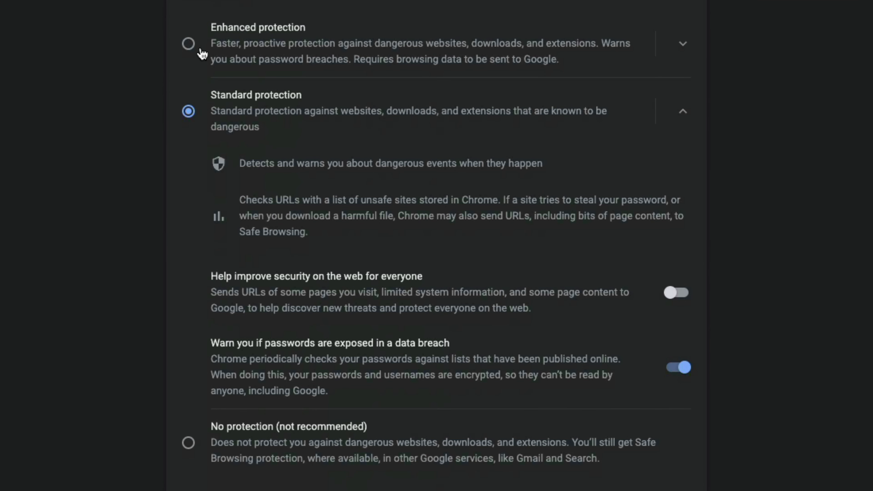
mouse_move(277, 432)
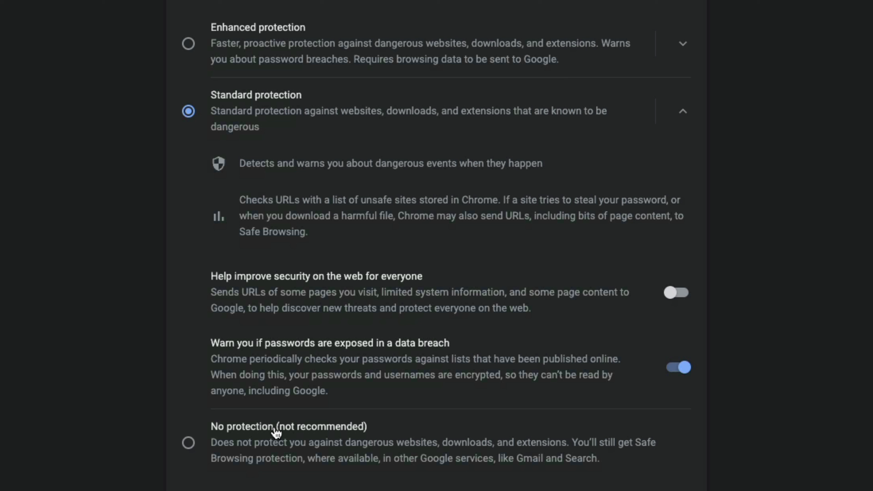
mouse_move(281, 146)
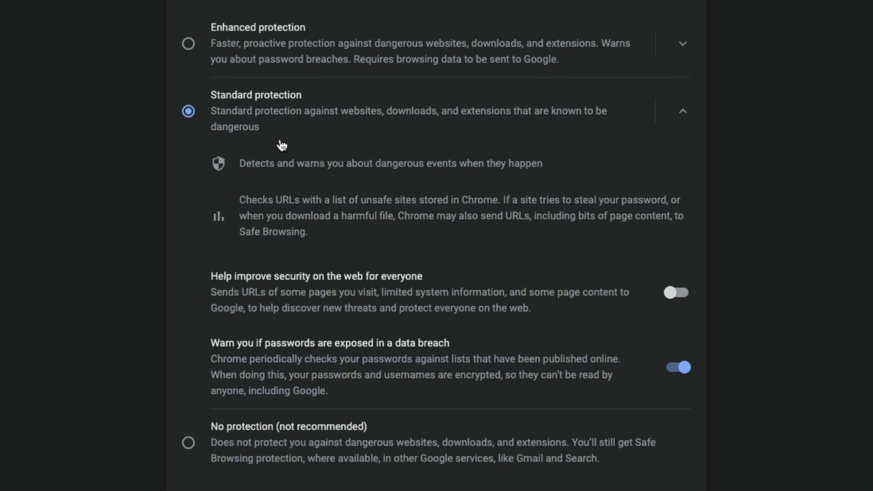
mouse_move(369, 67)
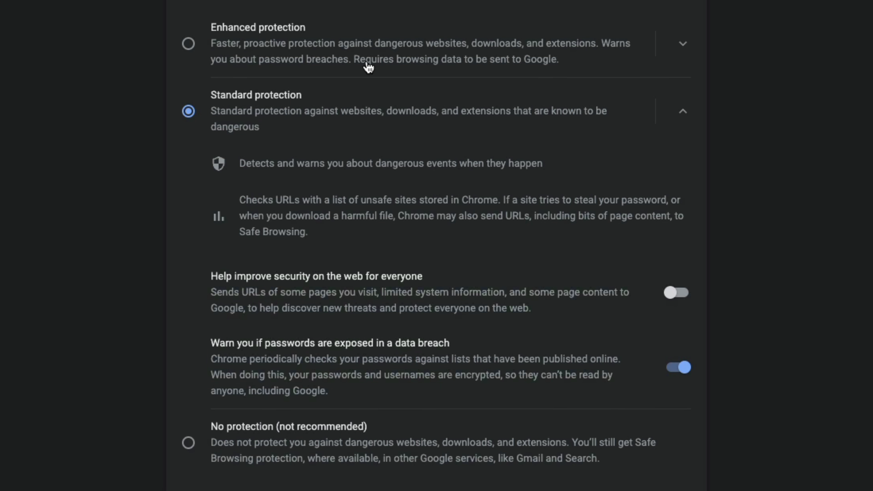
mouse_move(251, 214)
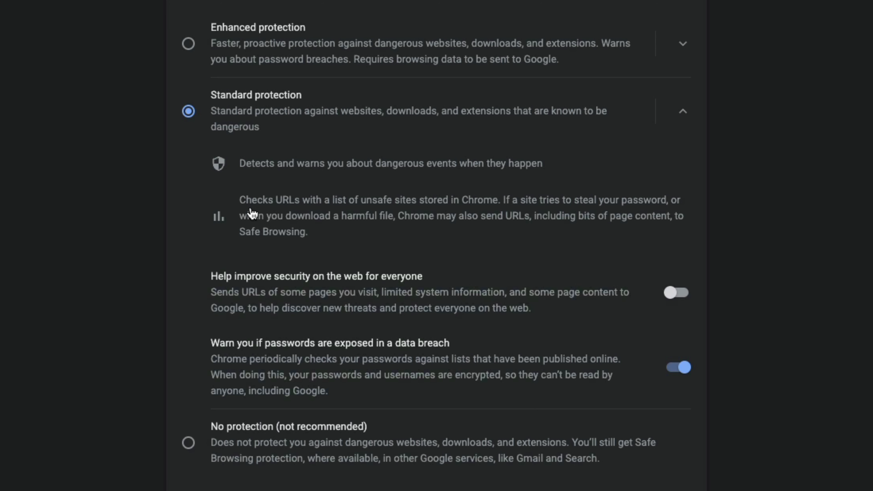
mouse_move(186, 45)
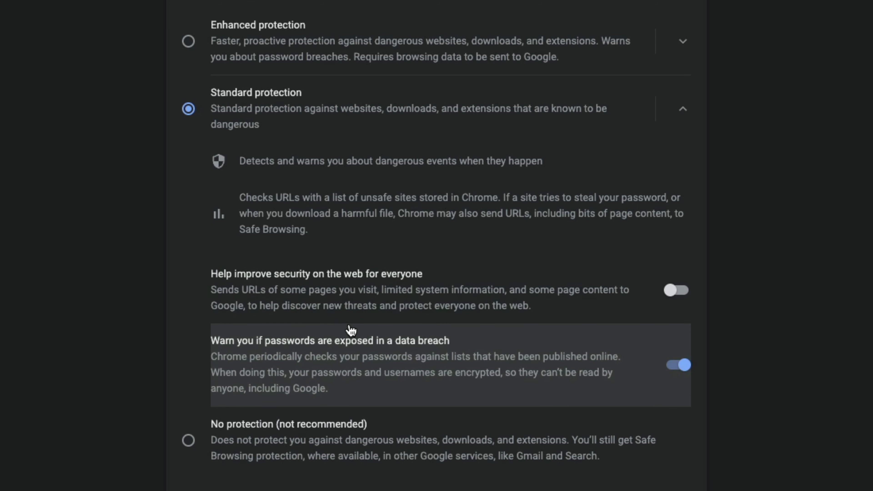
Set secure DNS to use the CleanBrowsing (Family Filter) provider
scroll("down", 3)
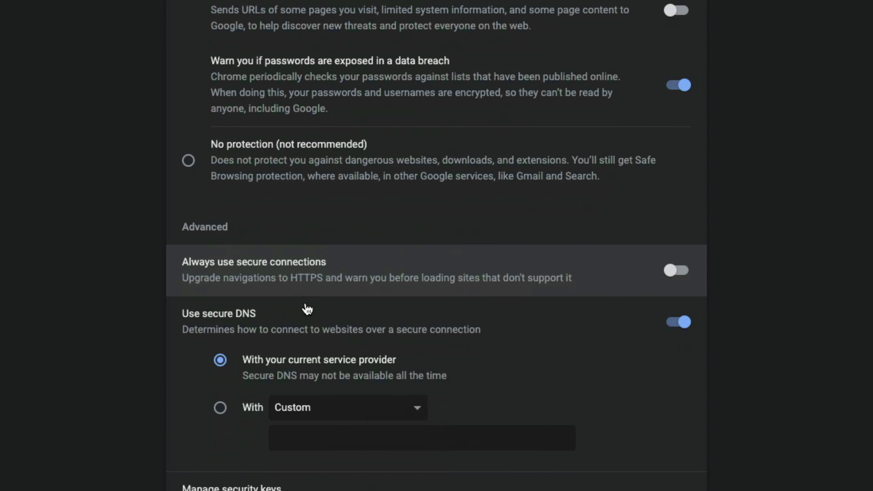
mouse_move(218, 320)
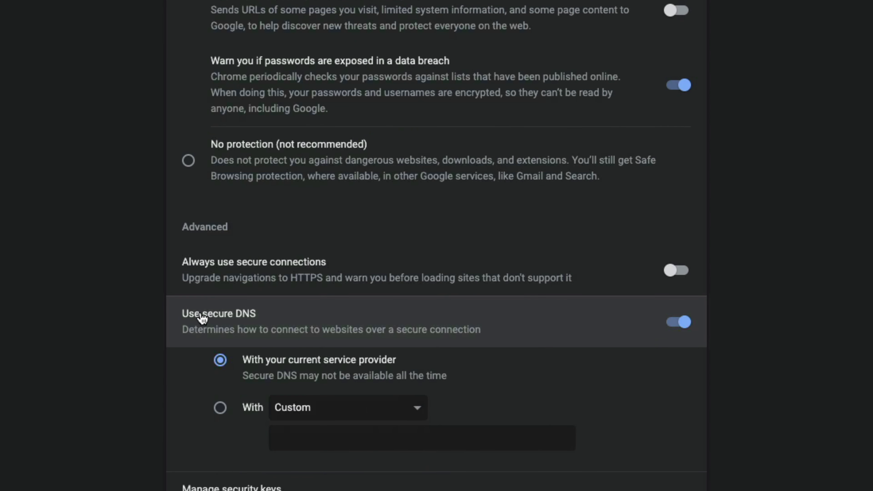
mouse_move(678, 349)
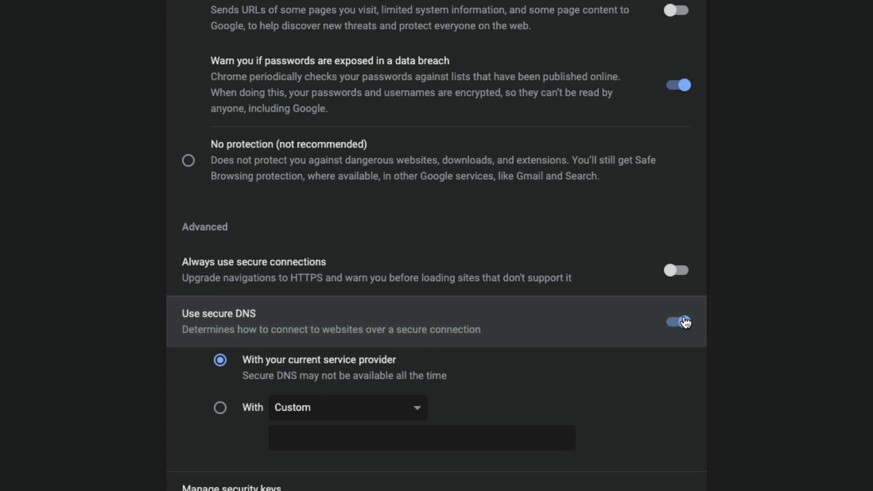
mouse_move(220, 410)
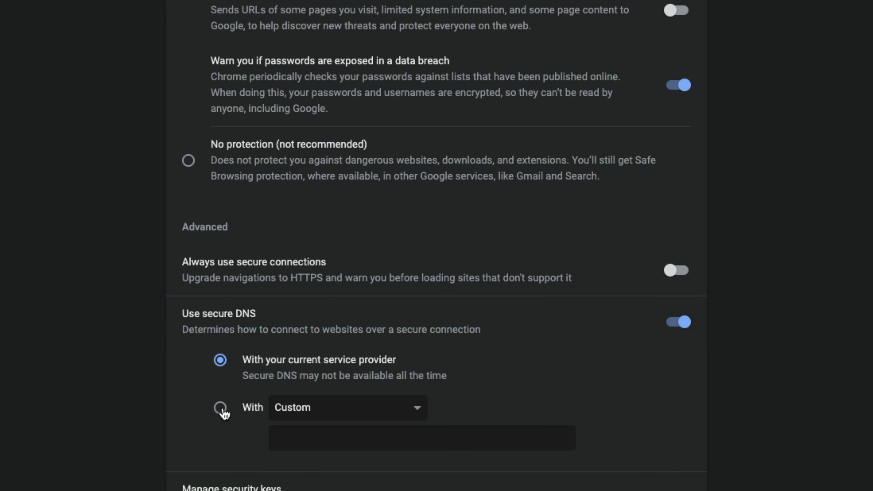
left_click(219, 407)
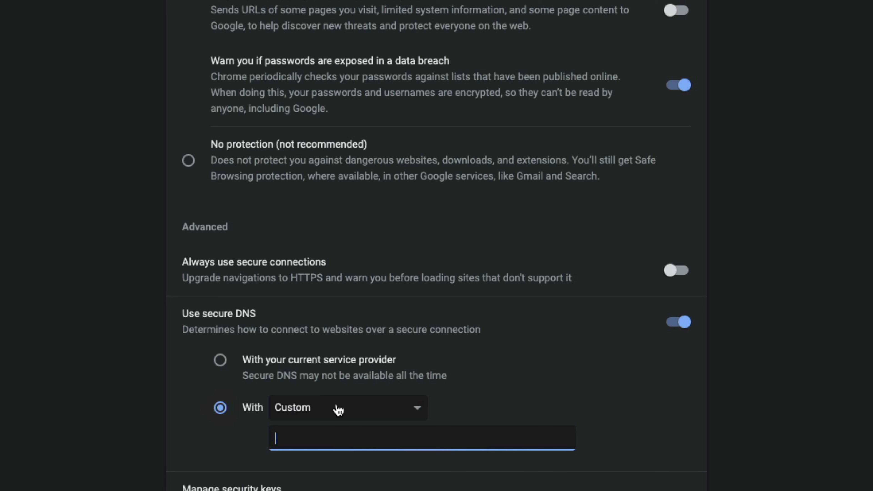
left_click(345, 407)
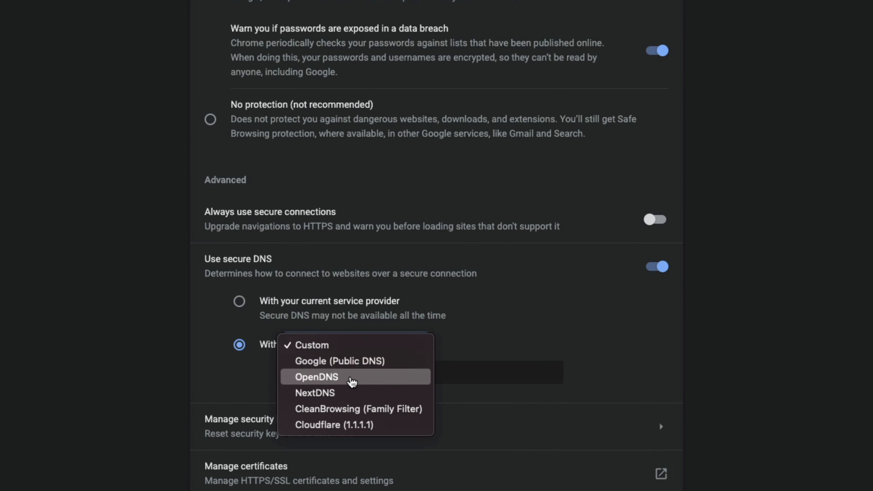
mouse_move(337, 409)
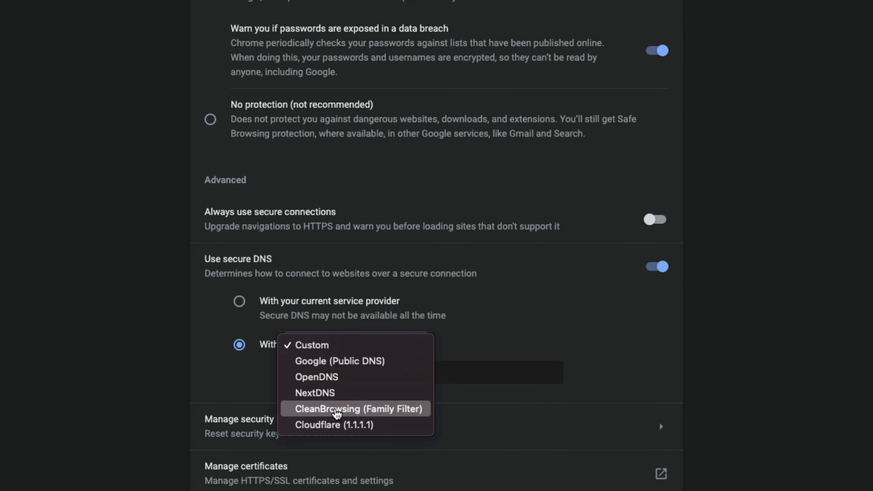
left_click(356, 409)
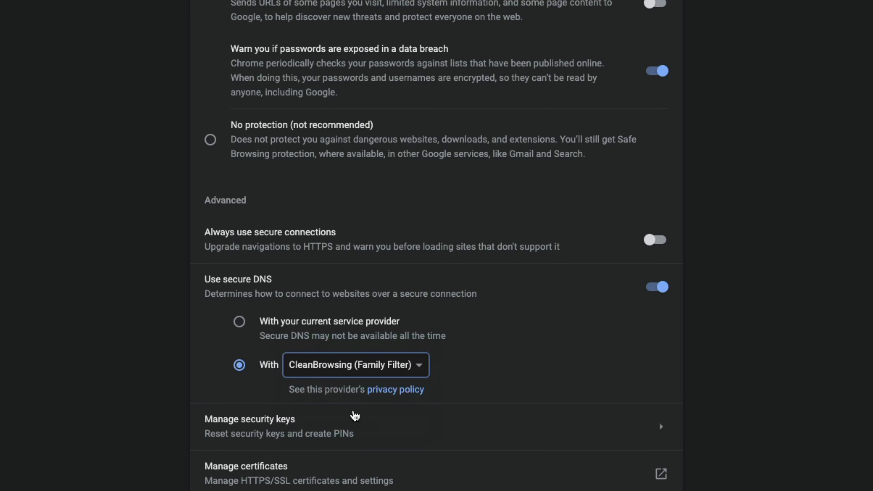
mouse_move(384, 372)
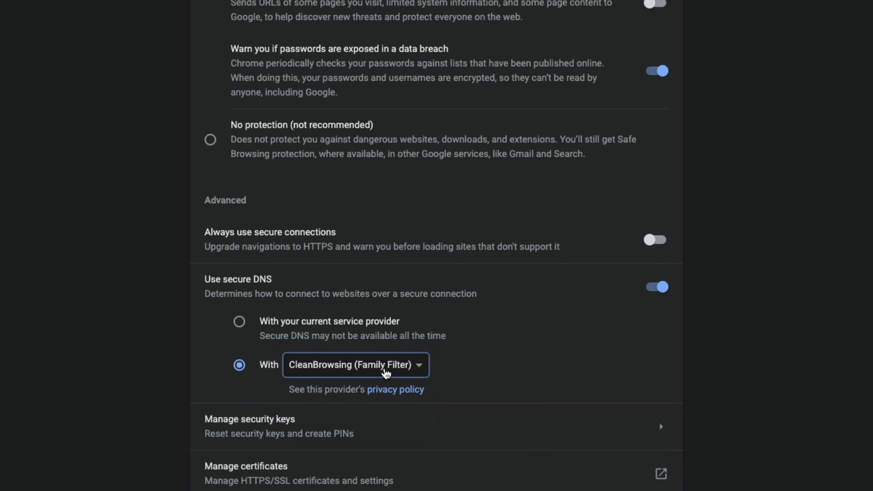
mouse_move(452, 405)
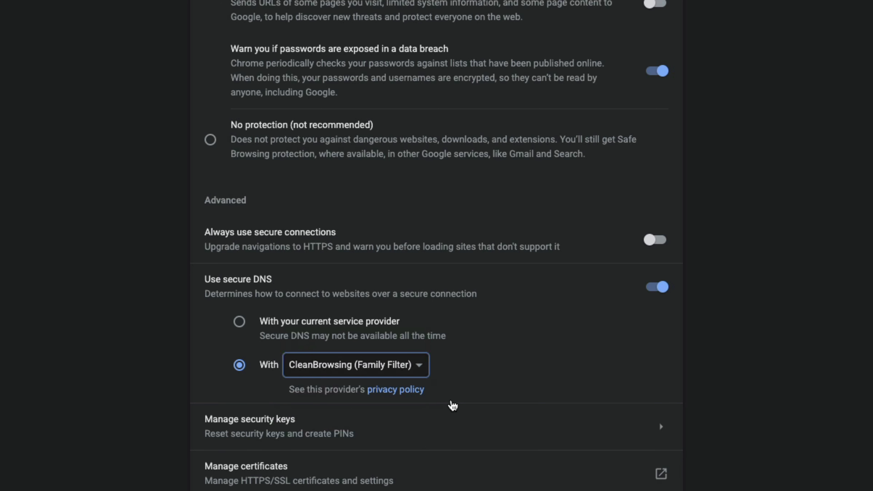
mouse_move(359, 340)
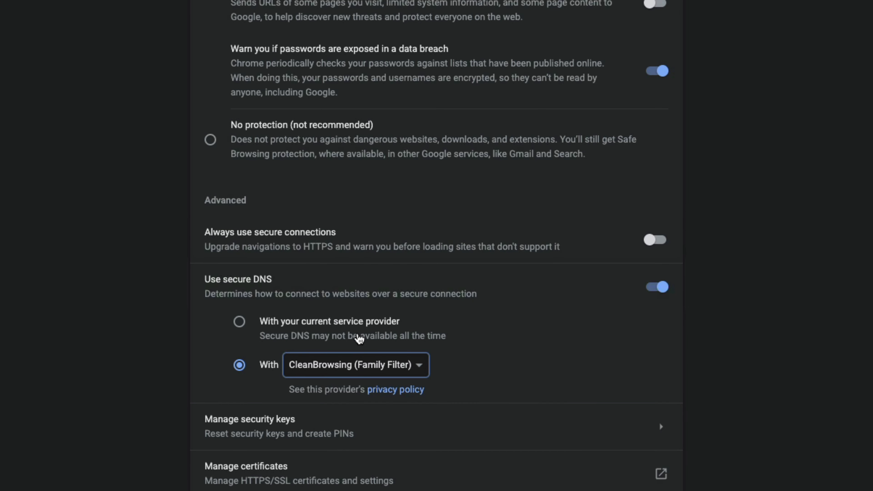
mouse_move(233, 335)
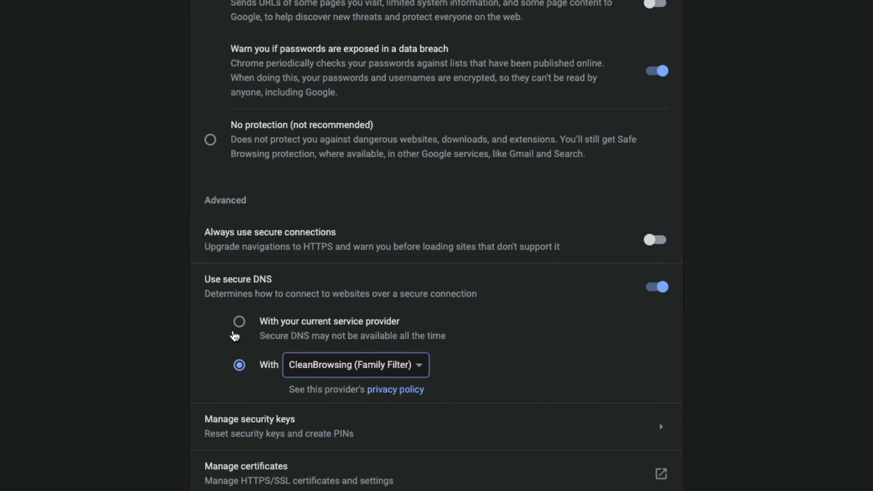
mouse_move(242, 324)
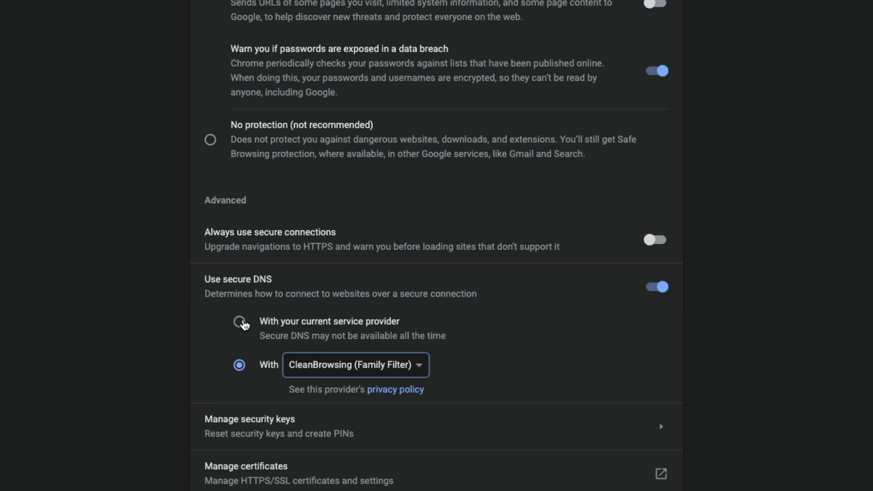
Switch secure DNS back to the current service provider
left_click(239, 321)
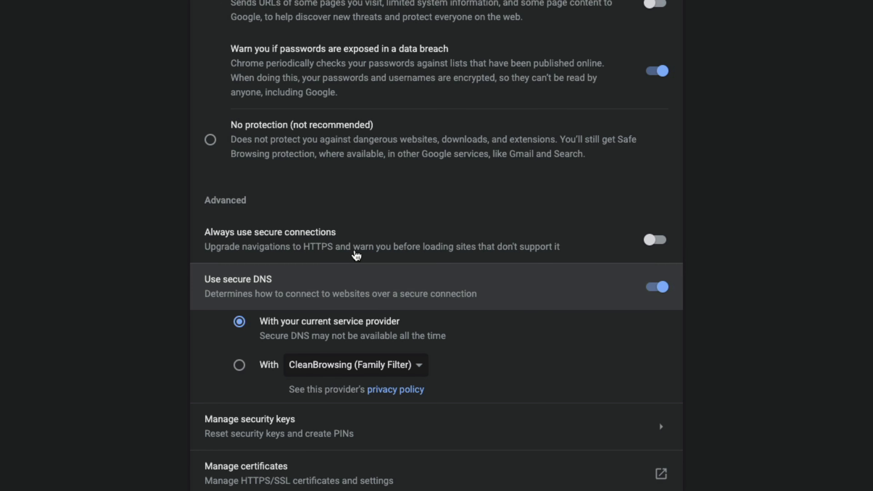
mouse_move(580, 345)
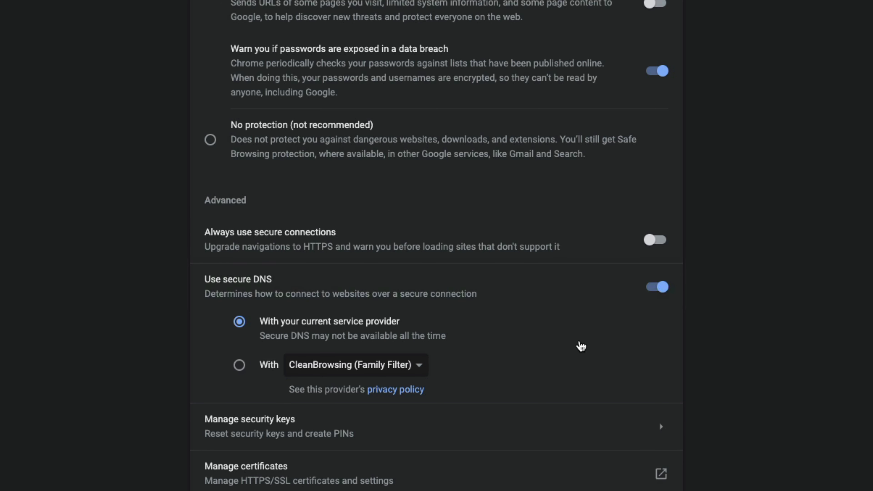
mouse_move(354, 370)
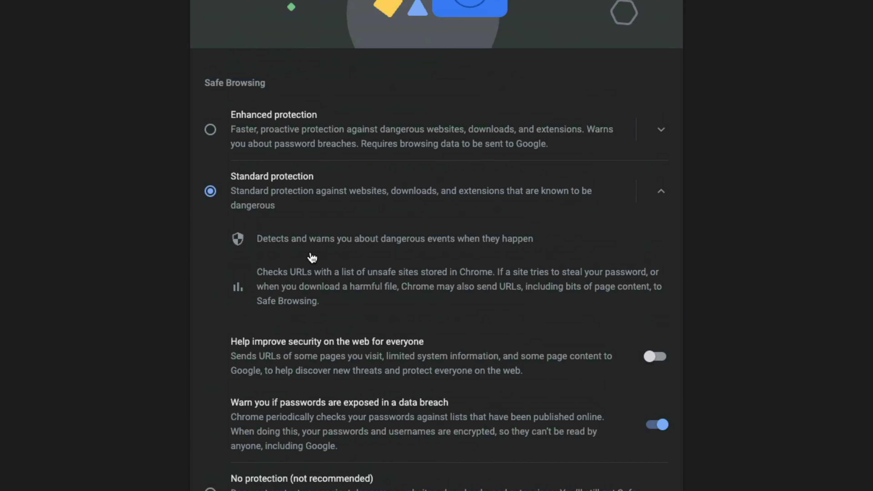
mouse_move(303, 321)
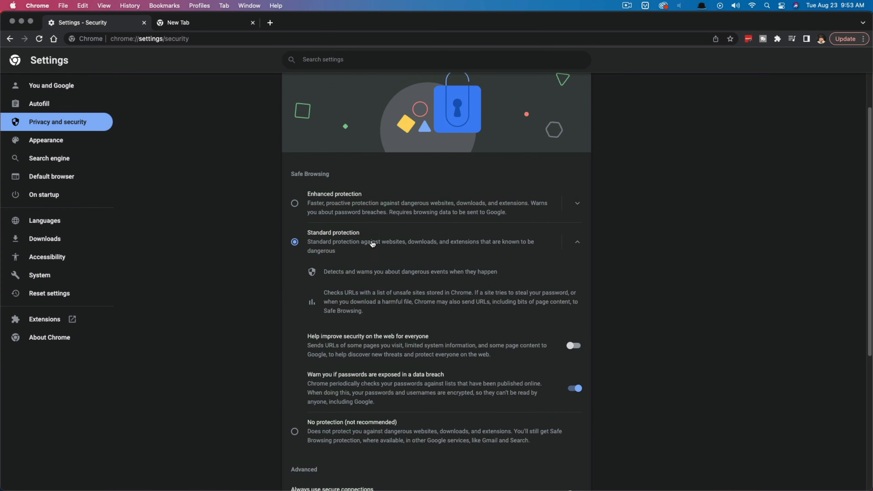
mouse_move(404, 303)
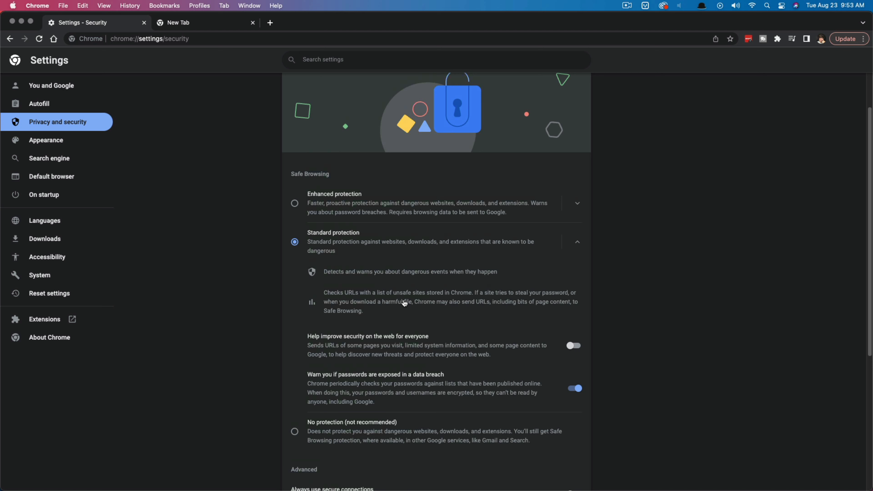